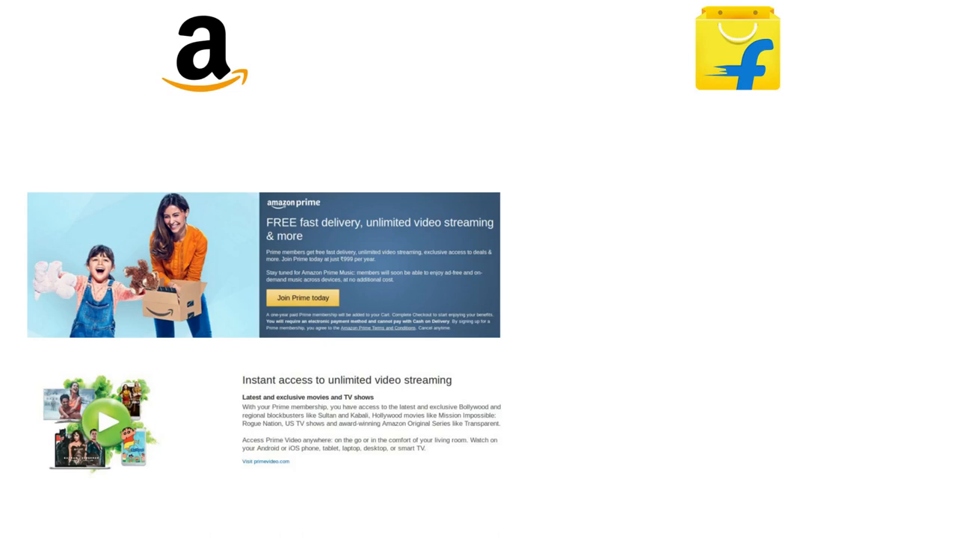
# - Reveal the Flipkart First ₹500-per-year membership screenshots in the right column under the Flipkart logo
pyautogui.click(736, 46)
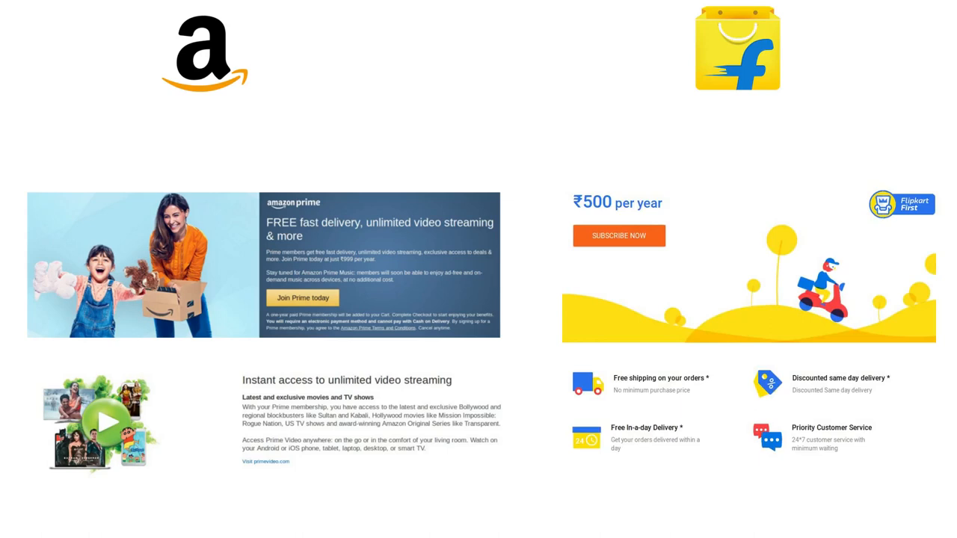